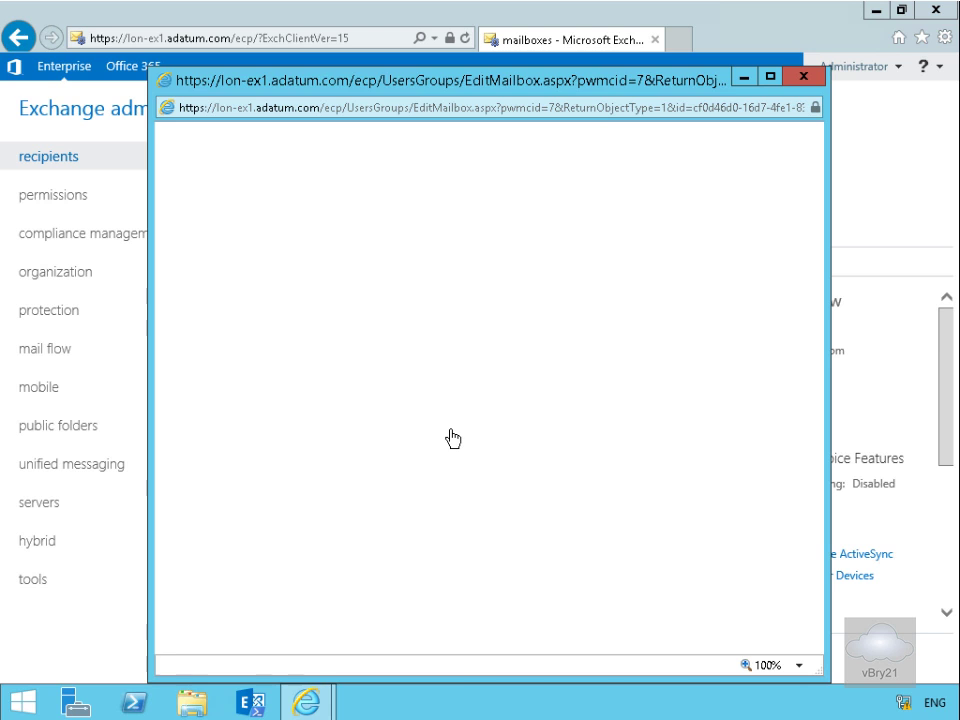
- Open the MailTip page of Alex Darrow's mailbox properties
click(196, 361)
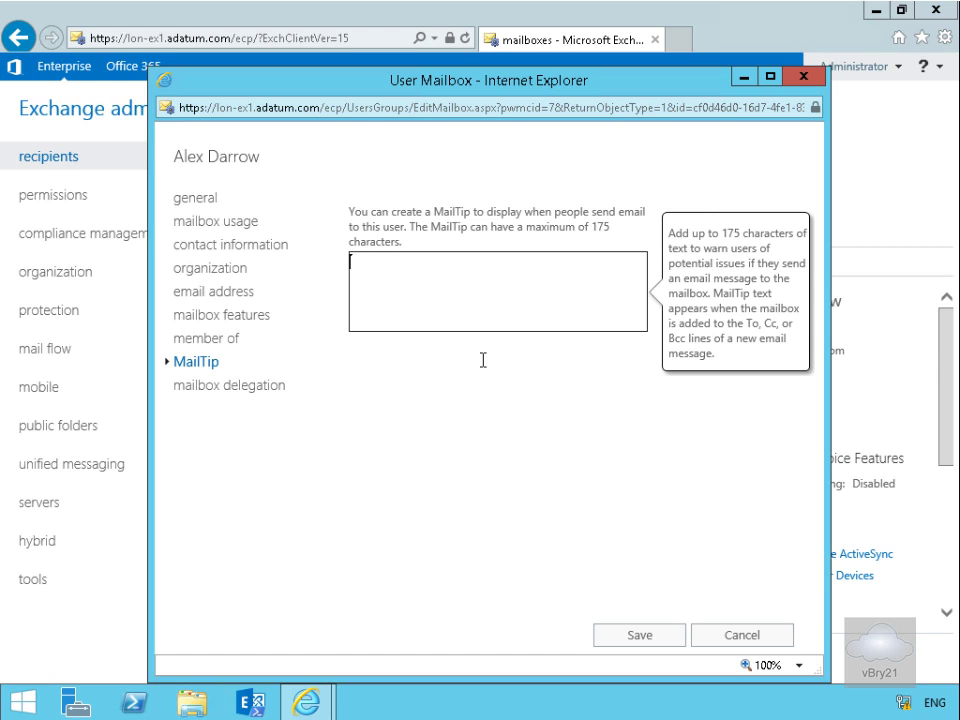
- Enter and save the extended-leave MailTip saying the mailbox is unmonitored
text(Hi, I'm on extended leave at present, this mailbox is currently unmonitored, if you request is urgent, please email Allie)
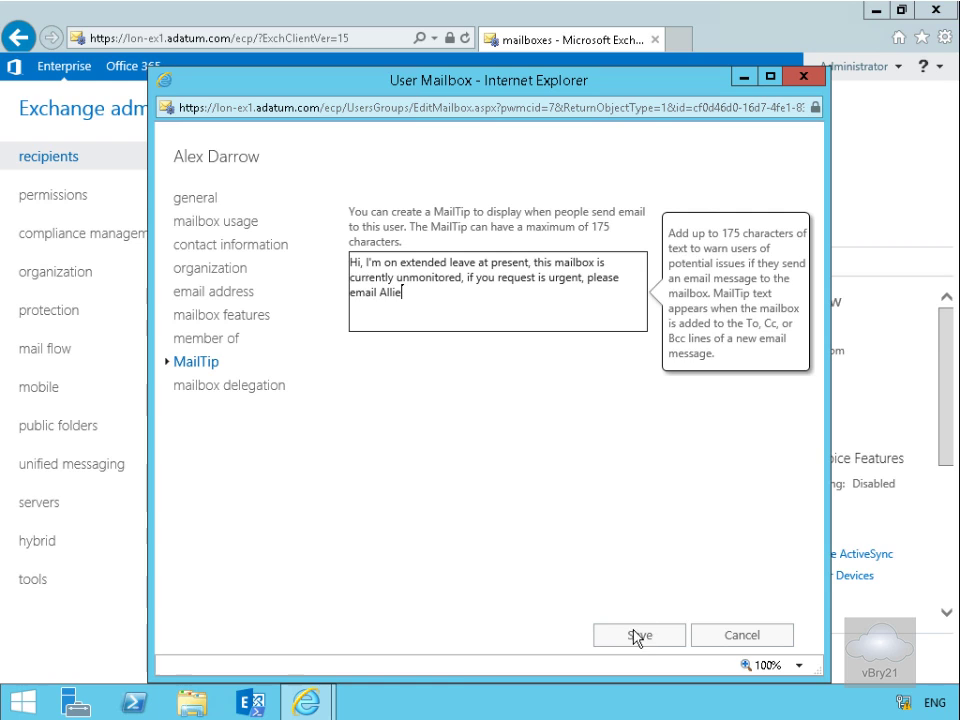
click(638, 634)
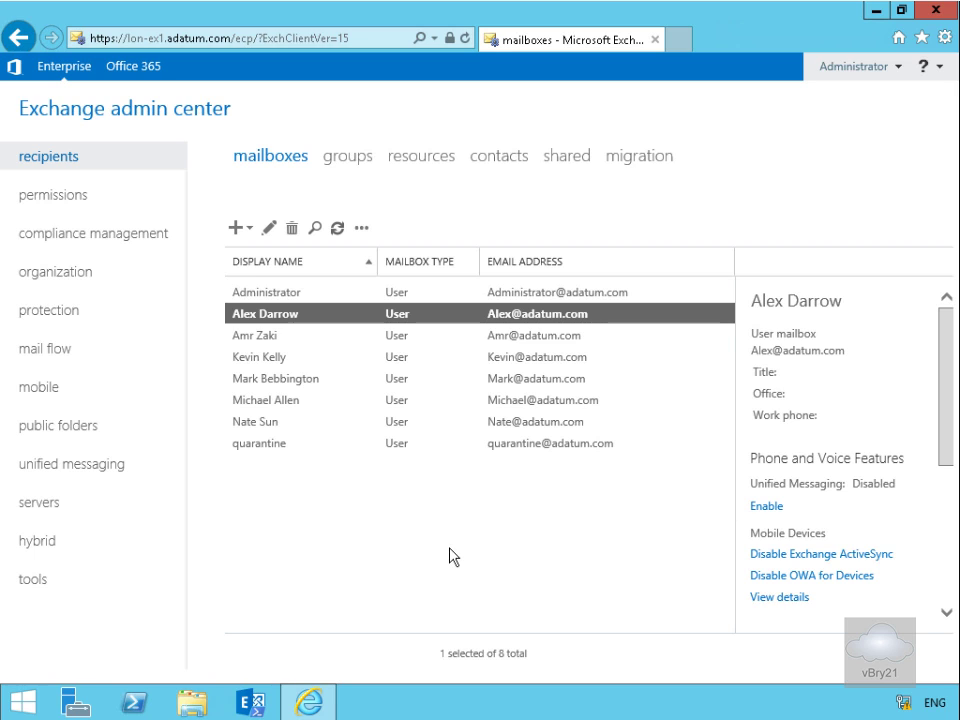
mouse_move(553, 540)
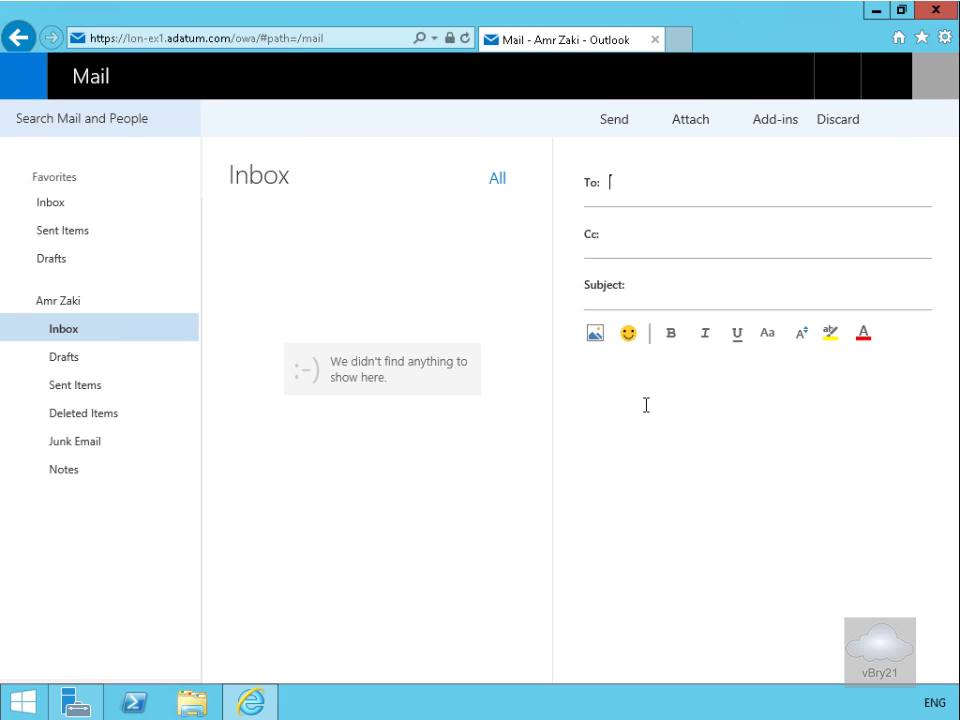
mouse_move(575, 237)
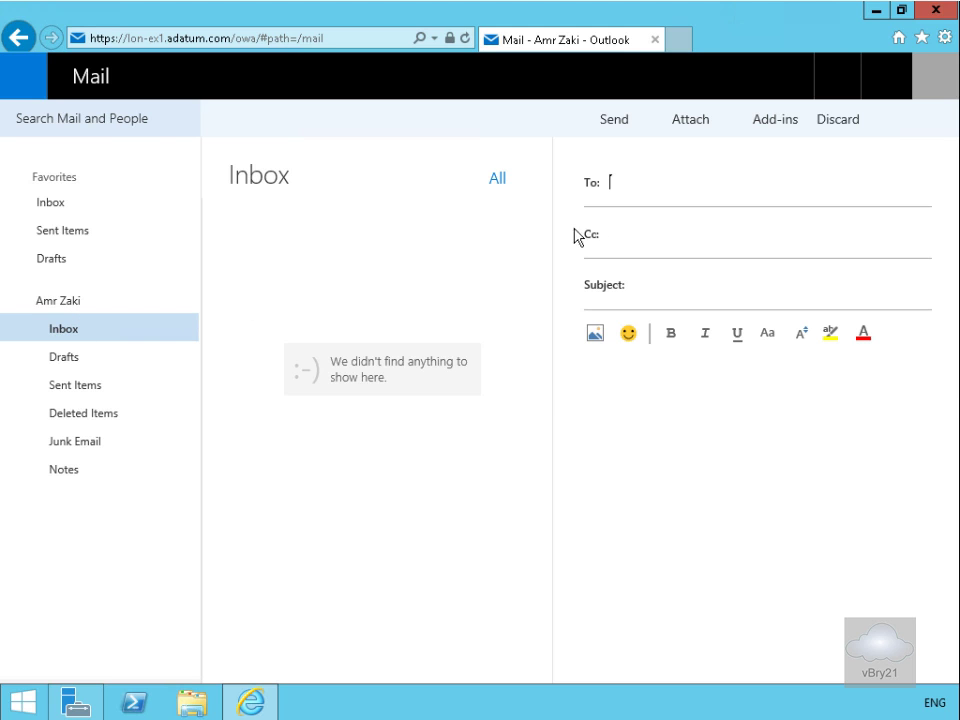
- Address a new message to Alex Darrow via the 'al' suggestion to show his MailTip
text(al)
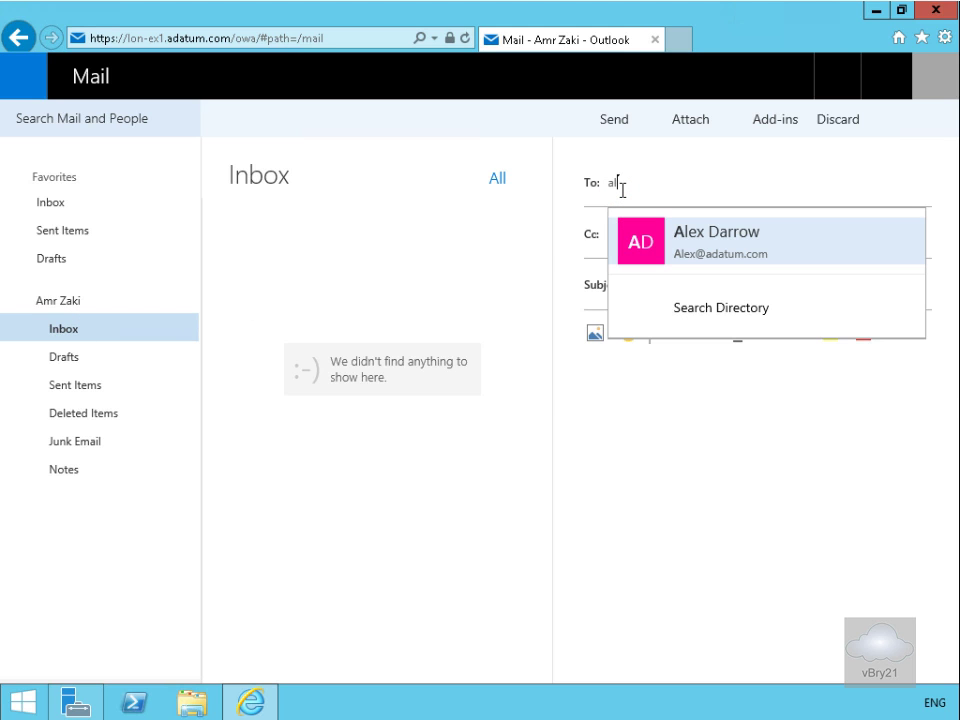
click(717, 240)
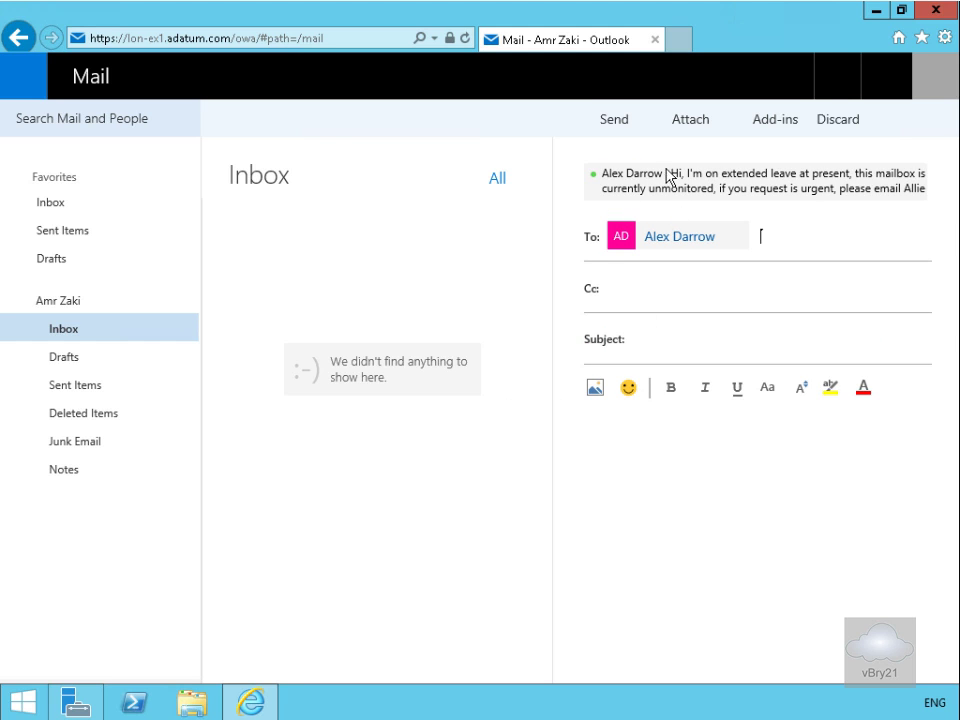
mouse_move(748, 185)
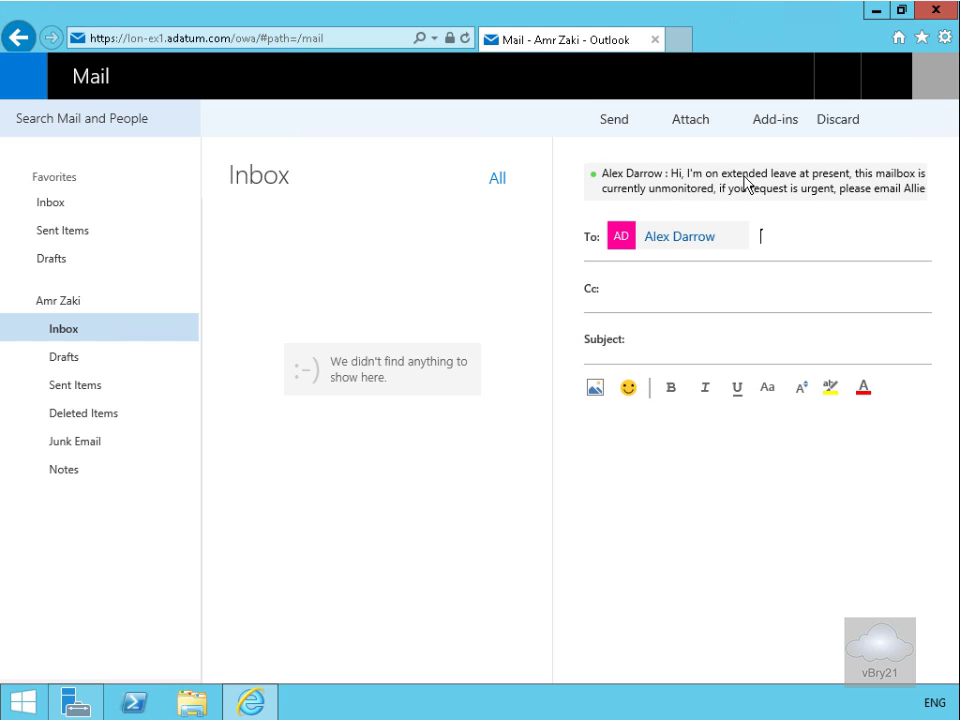